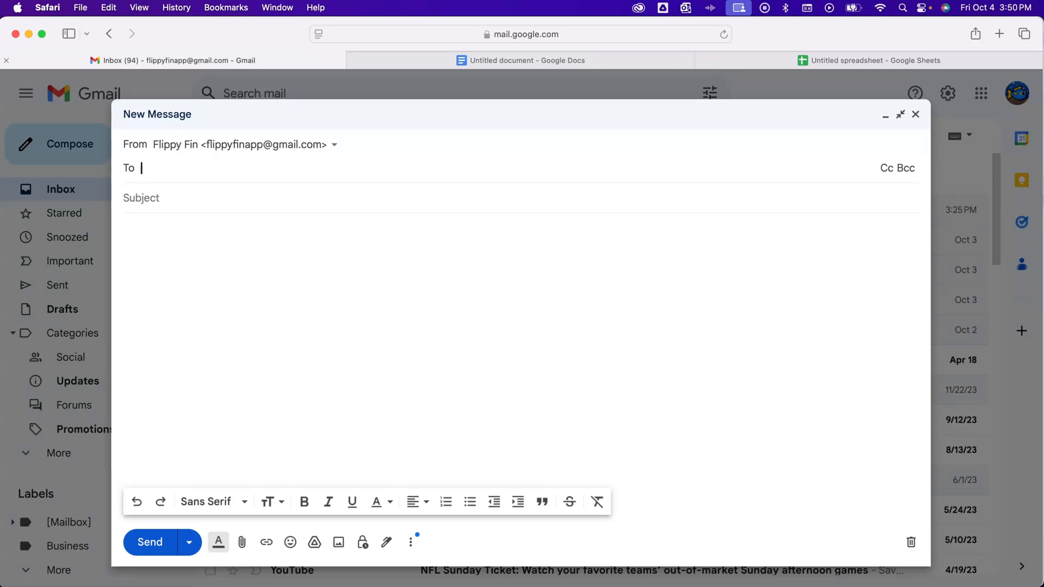
pyautogui.write('contac')
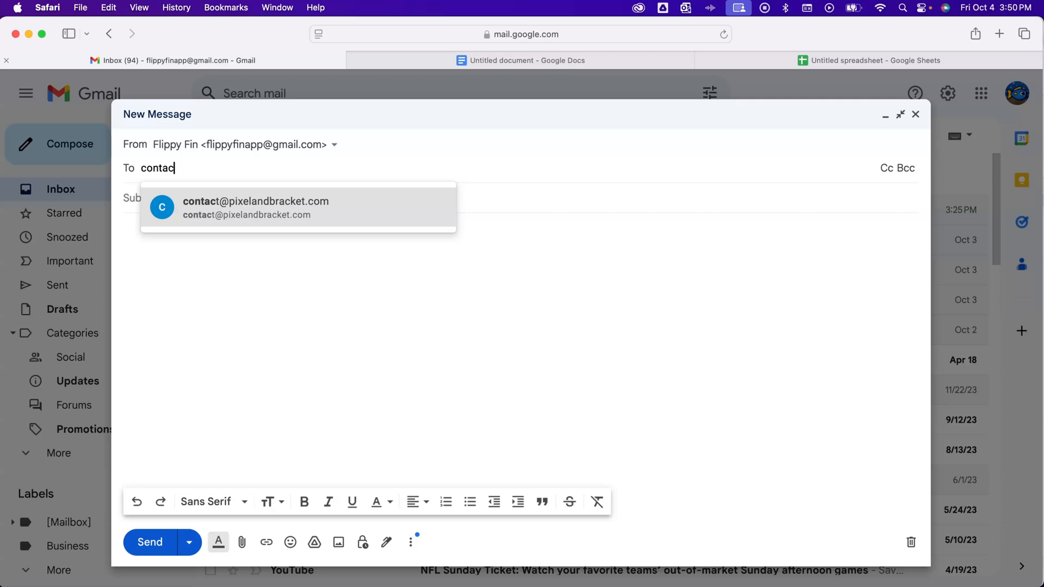
pyautogui.click(268, 207)
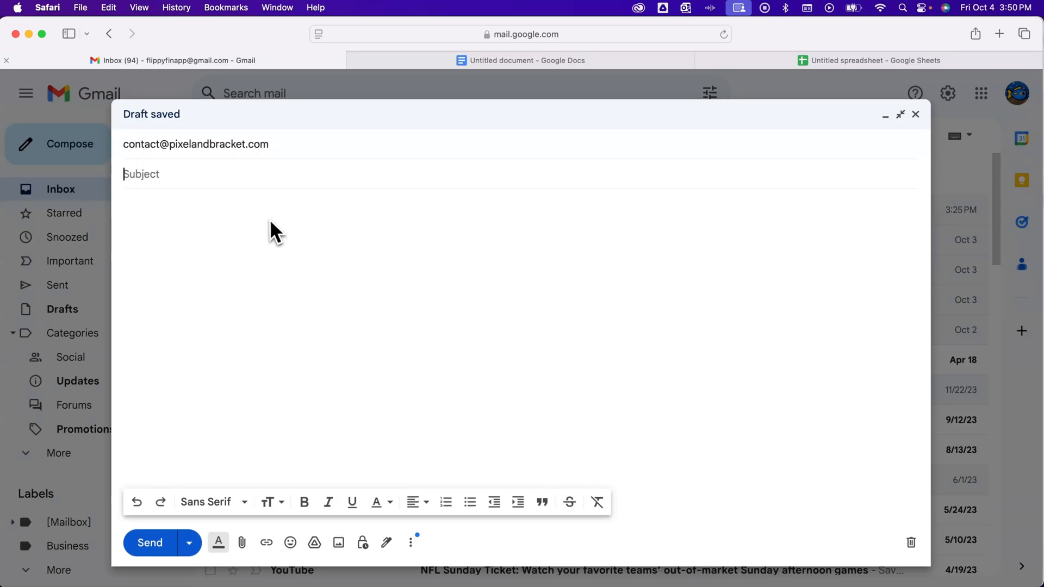
pyautogui.write('Schedule')
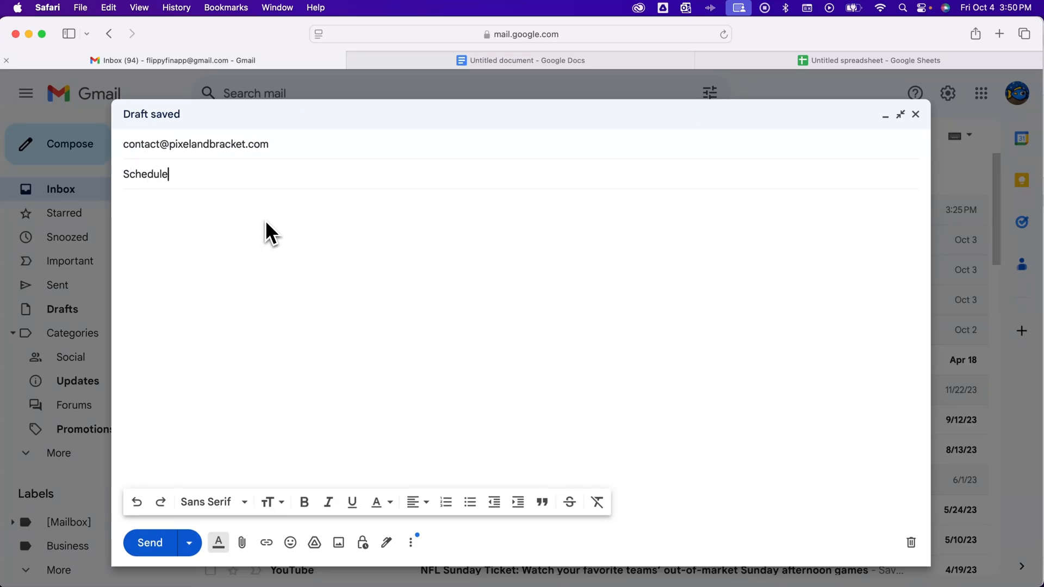
pyautogui.write('Get this later.')
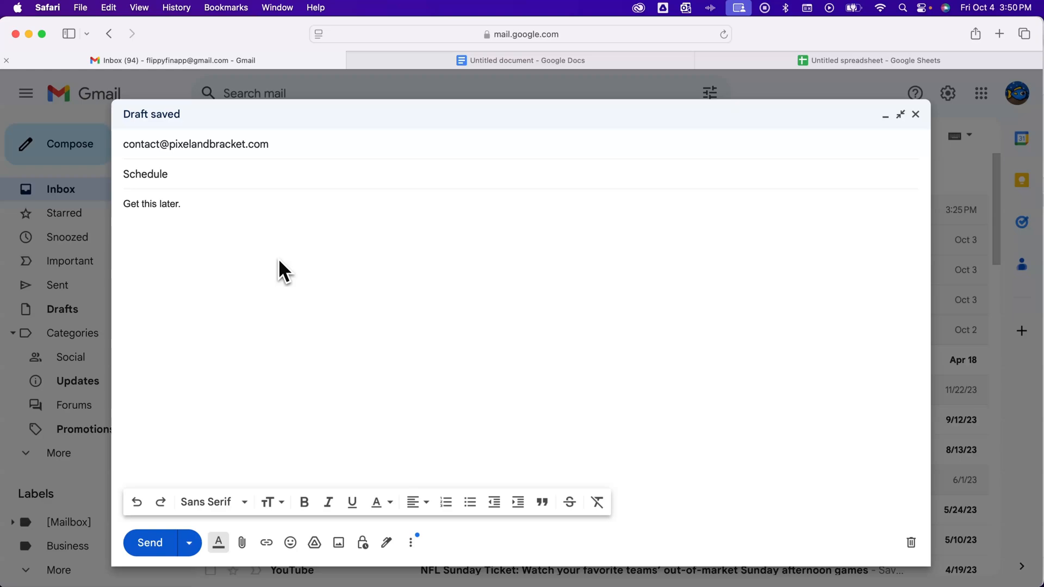
pyautogui.moveTo(153, 549)
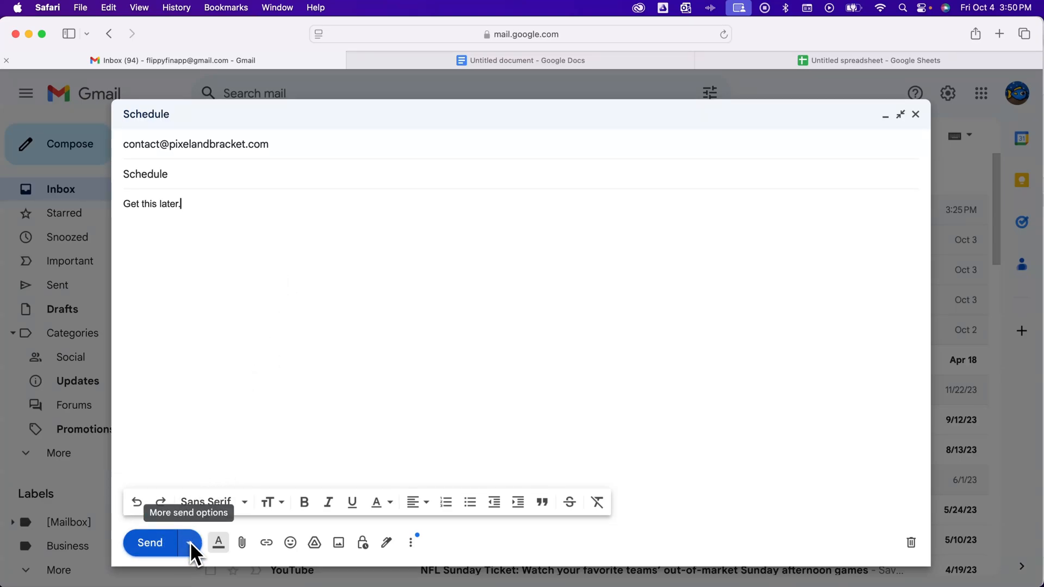
# Step: Schedule the email for tomorrow morning, then undo that scheduling
pyautogui.click(189, 542)
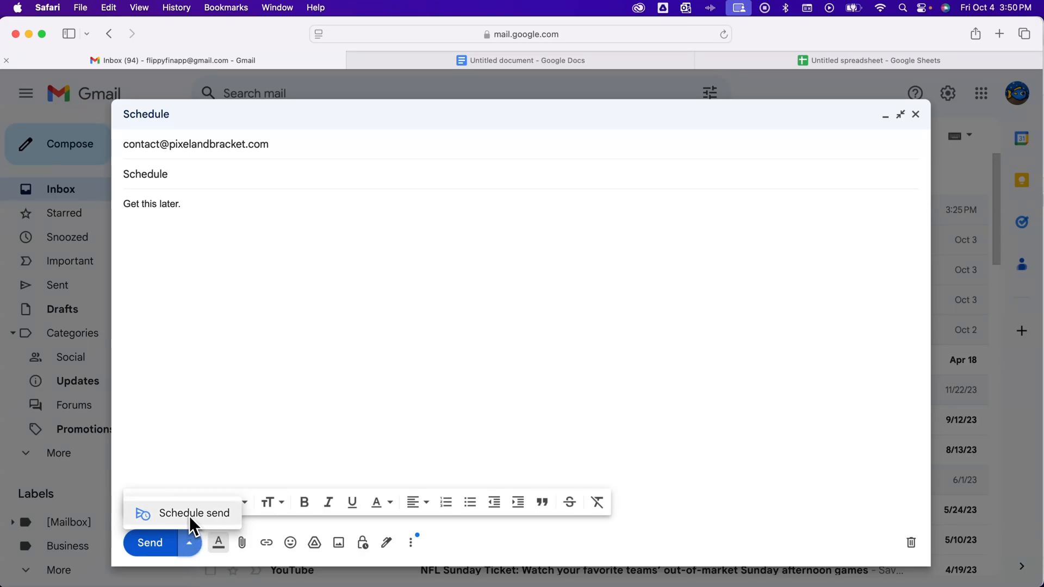
pyautogui.click(194, 513)
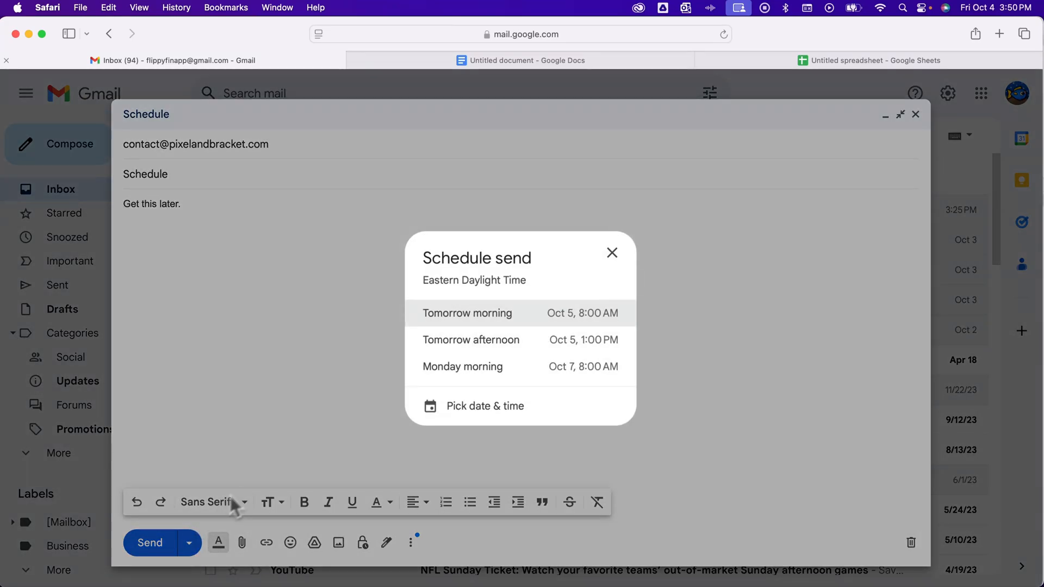
pyautogui.moveTo(543, 331)
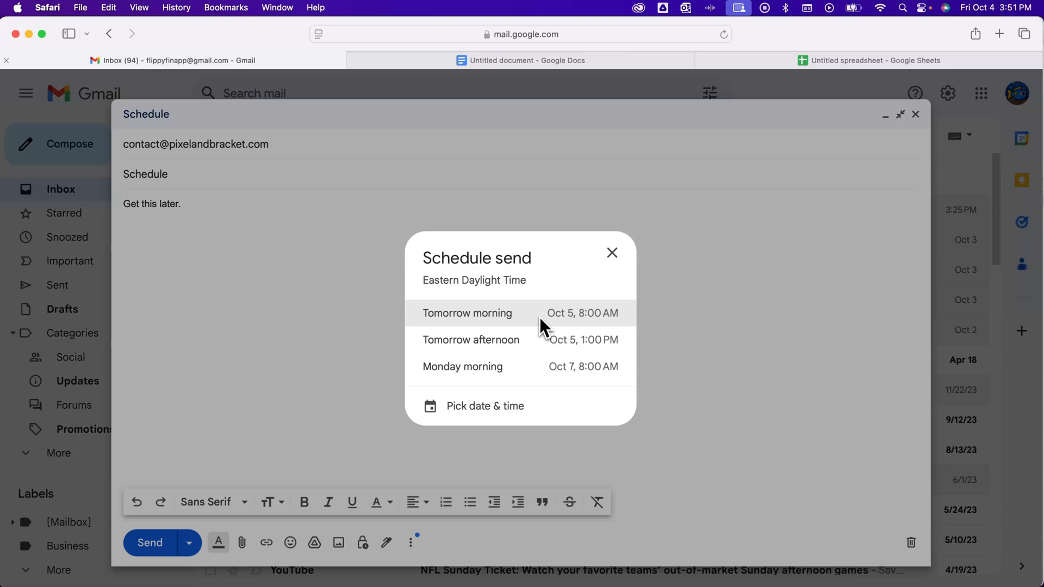
pyautogui.click(467, 313)
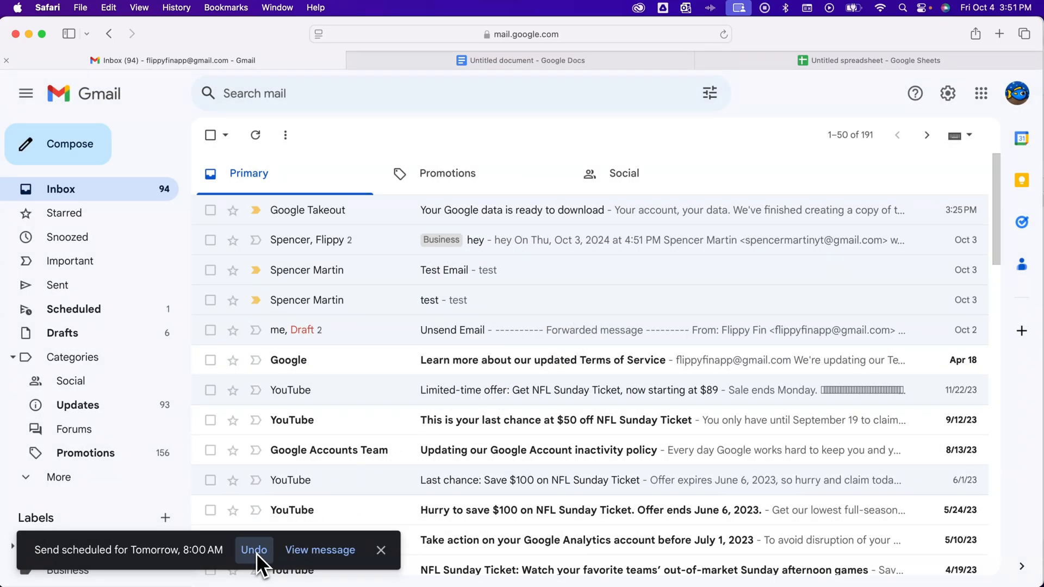
pyautogui.click(253, 551)
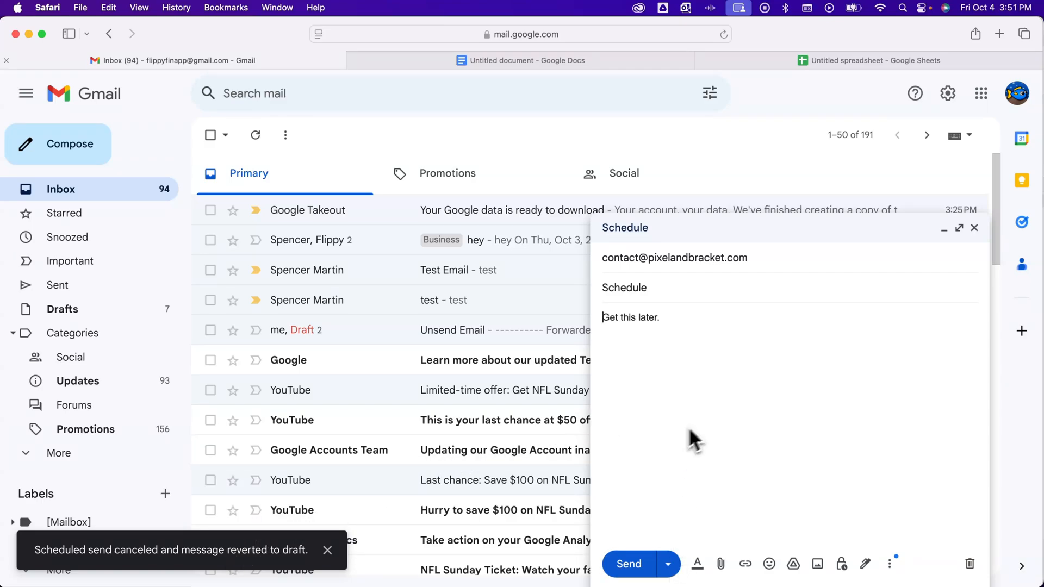
# Step: Schedule the email with a custom date and time: today, Oct 4, at 6:51 PM
pyautogui.click(669, 565)
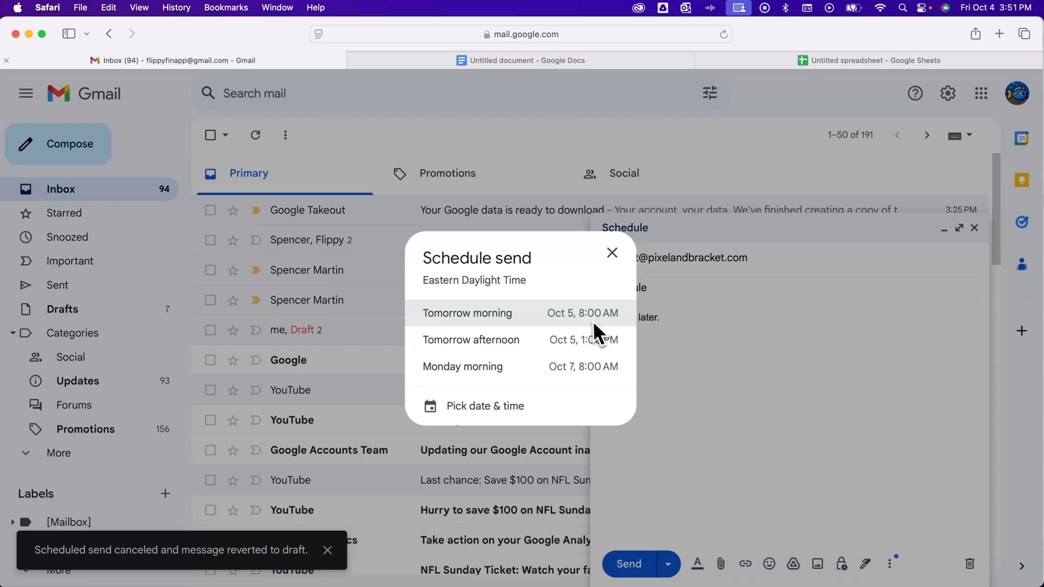
pyautogui.moveTo(599, 327)
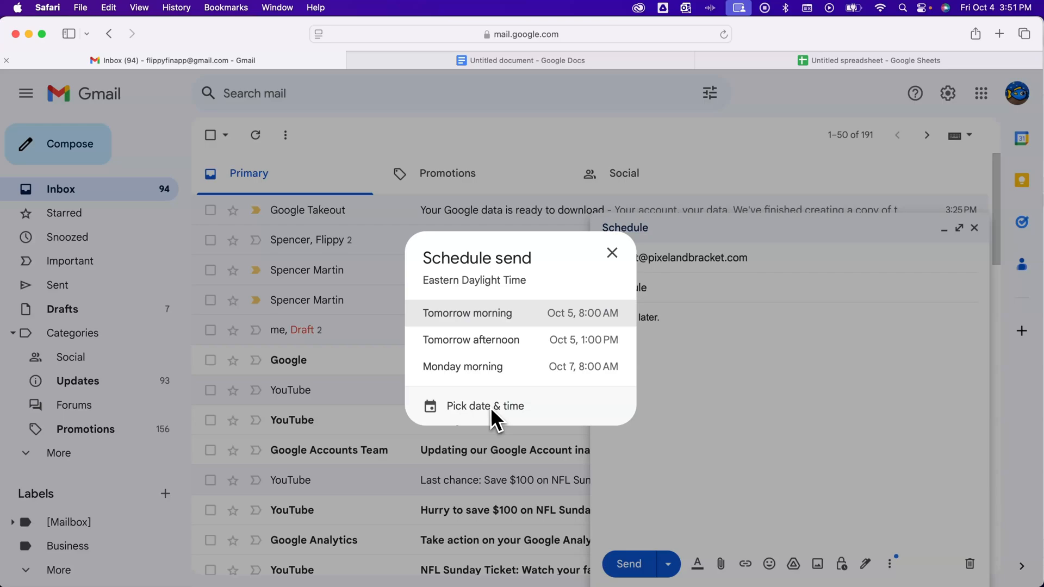
pyautogui.click(485, 406)
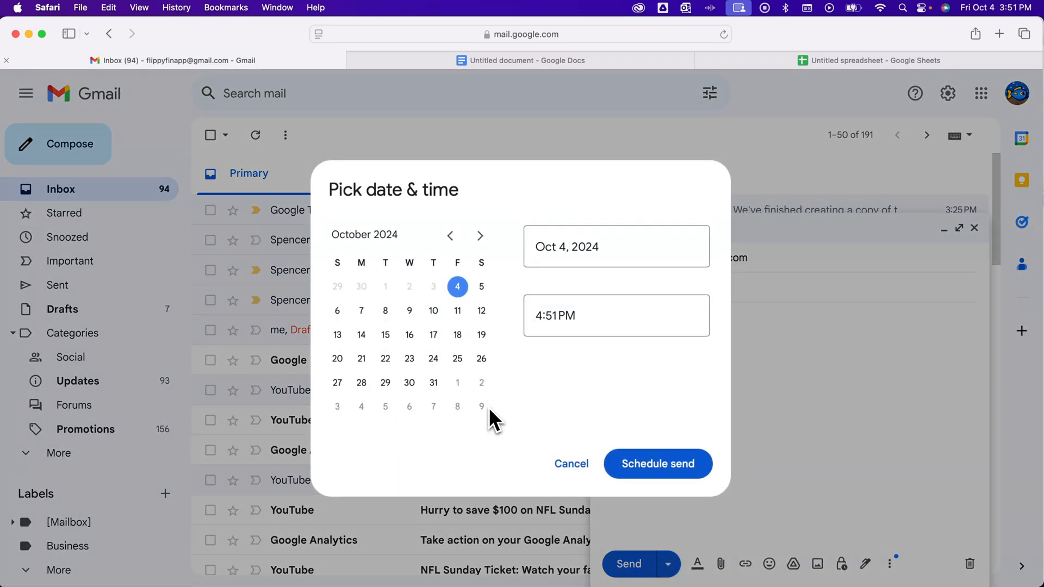
pyautogui.moveTo(470, 315)
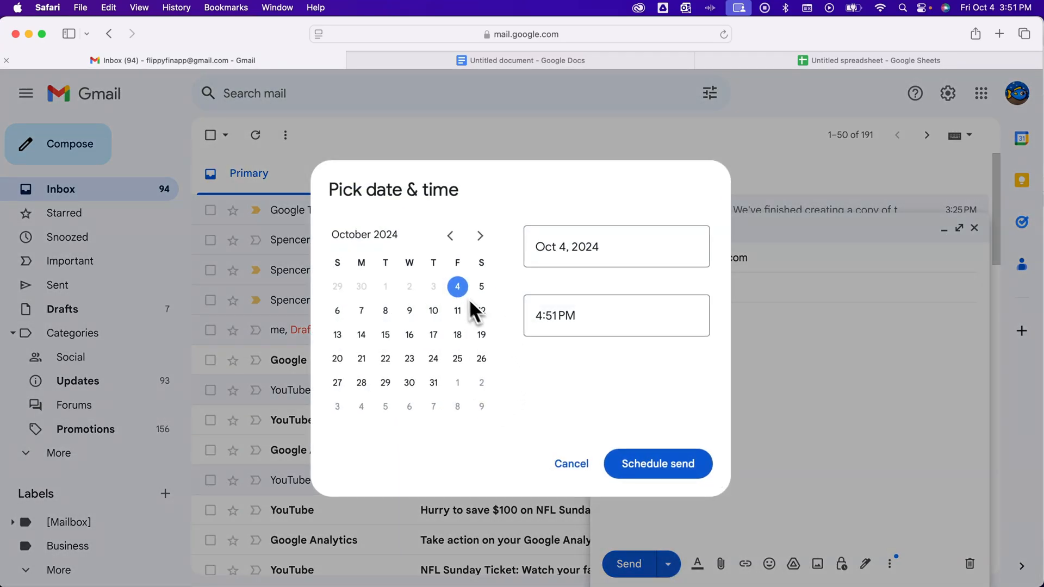
pyautogui.click(616, 316)
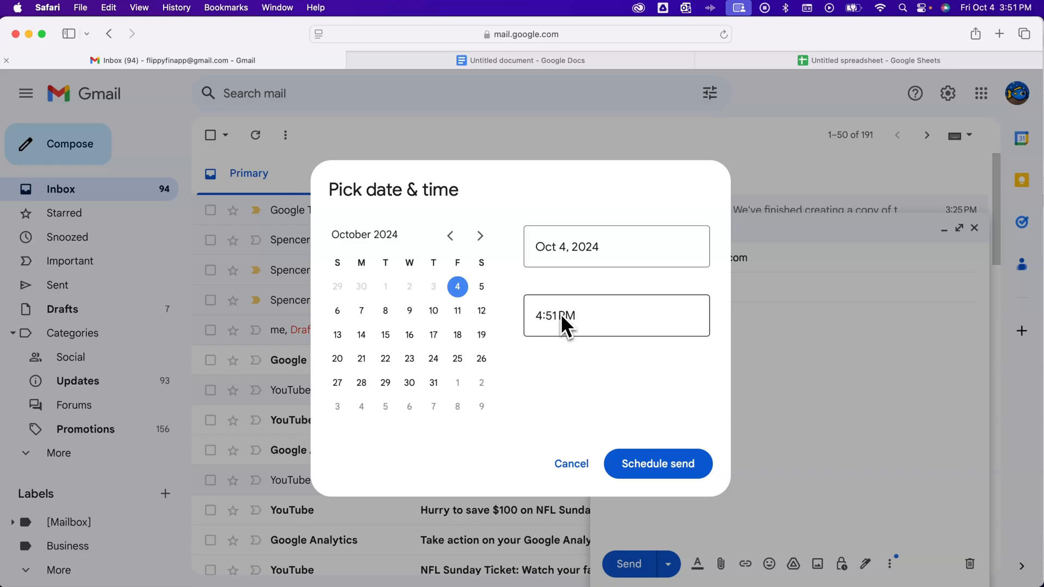
pyautogui.moveTo(543, 326)
pyautogui.write('6')
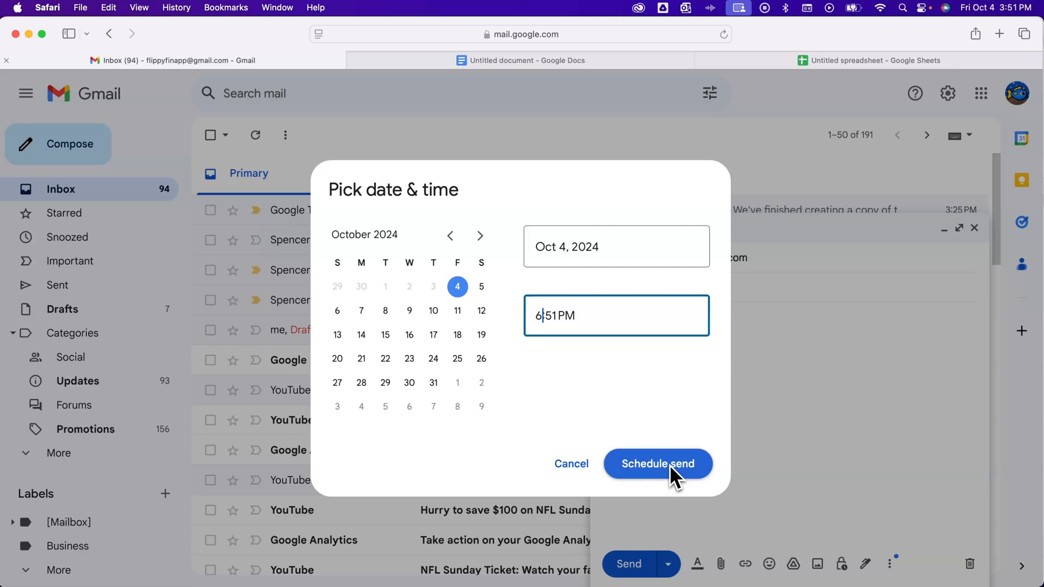
pyautogui.click(658, 463)
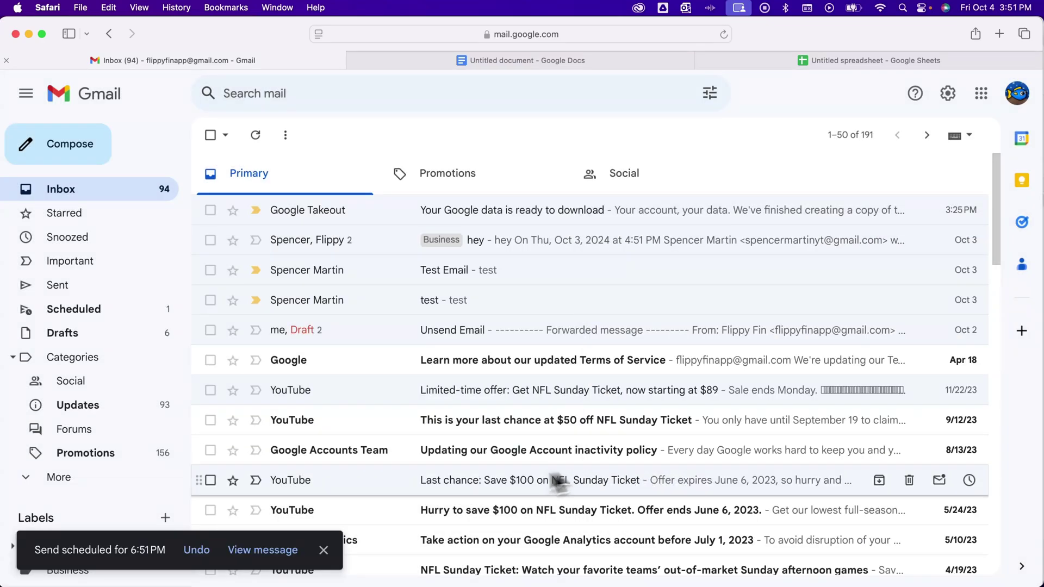
pyautogui.click(262, 550)
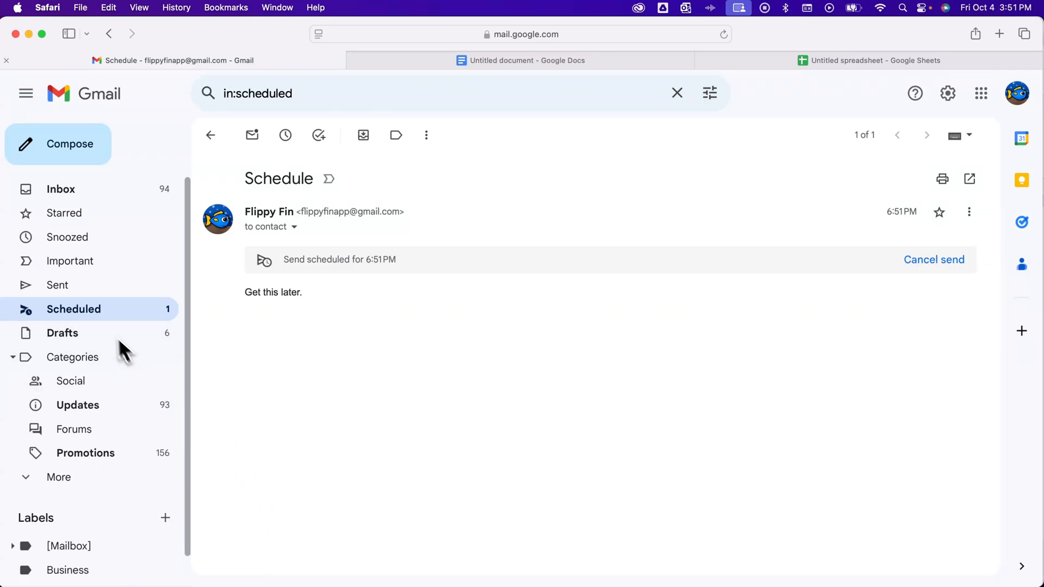
pyautogui.moveTo(85, 314)
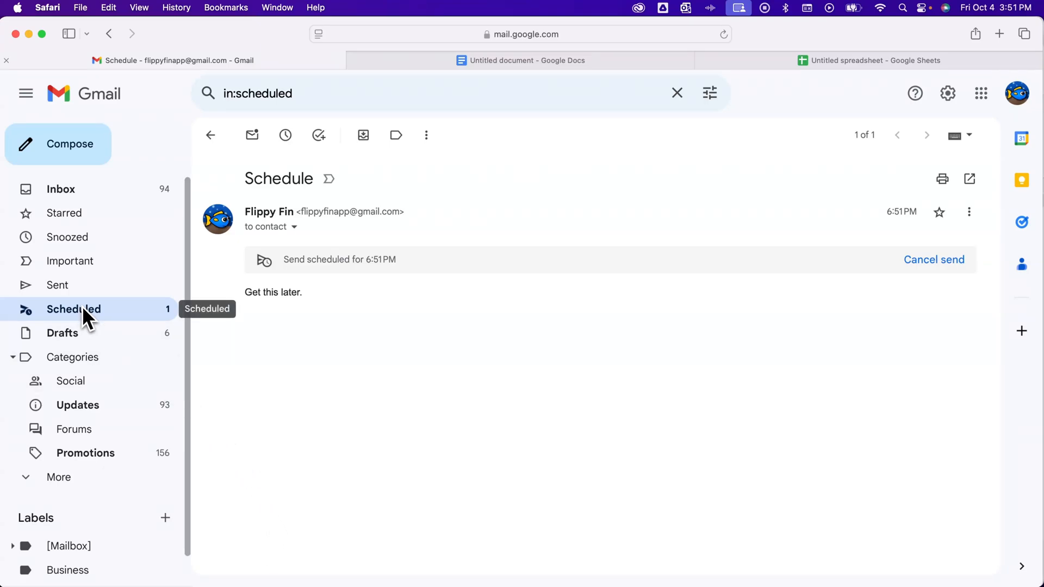
pyautogui.moveTo(82, 291)
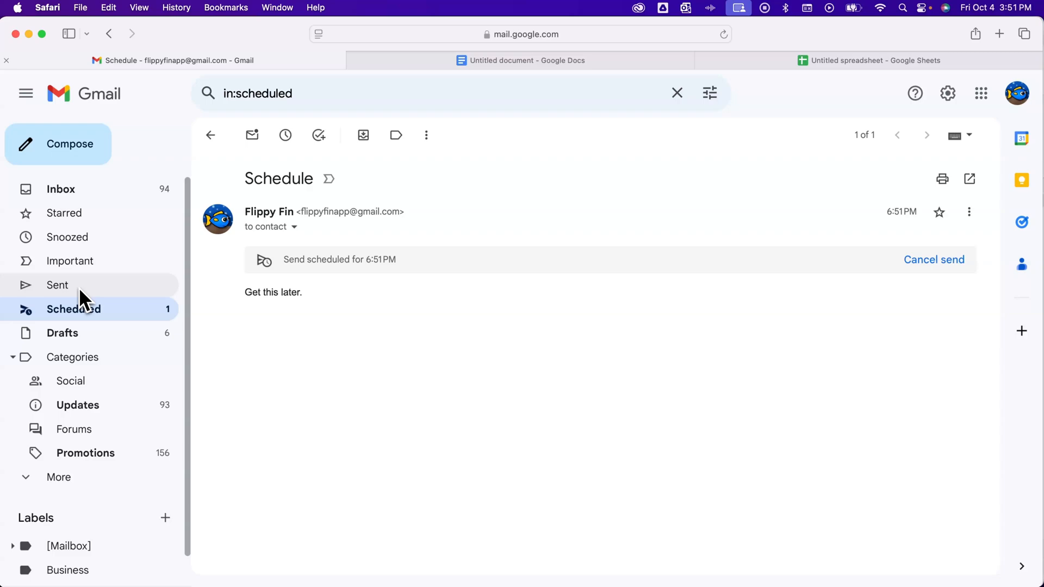
pyautogui.click(57, 285)
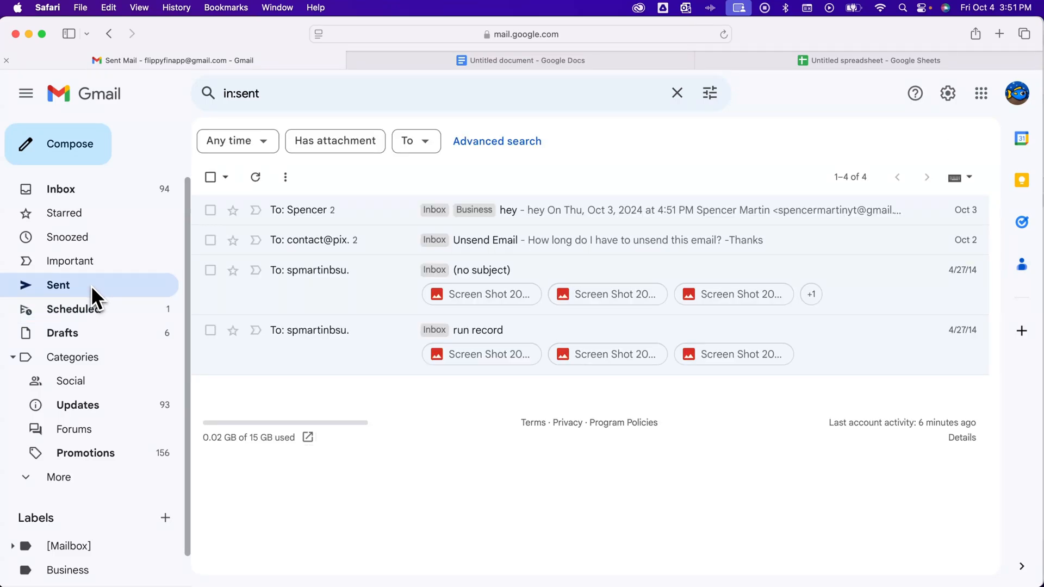
pyautogui.click(73, 309)
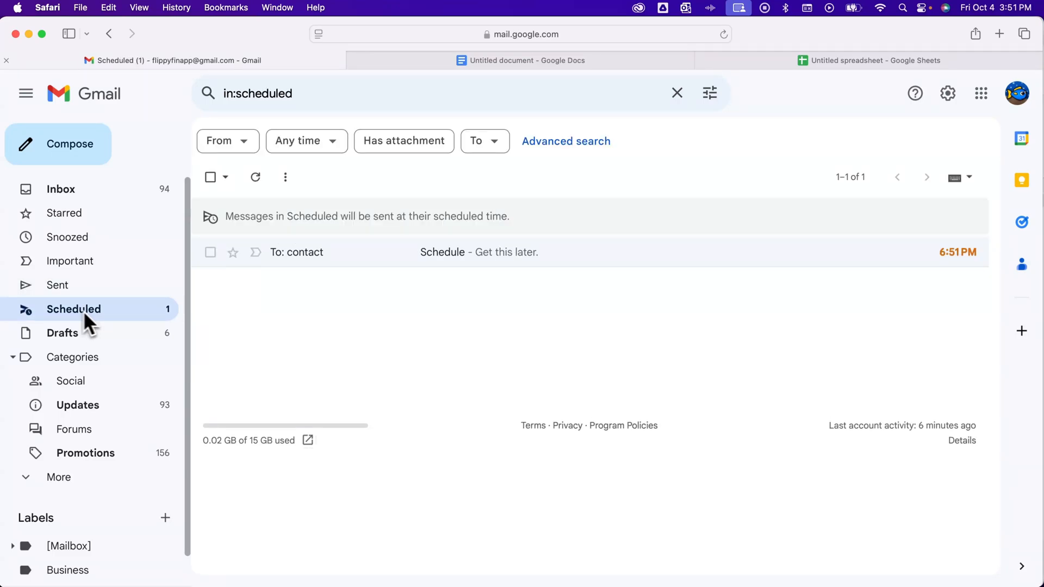
pyautogui.moveTo(970, 285)
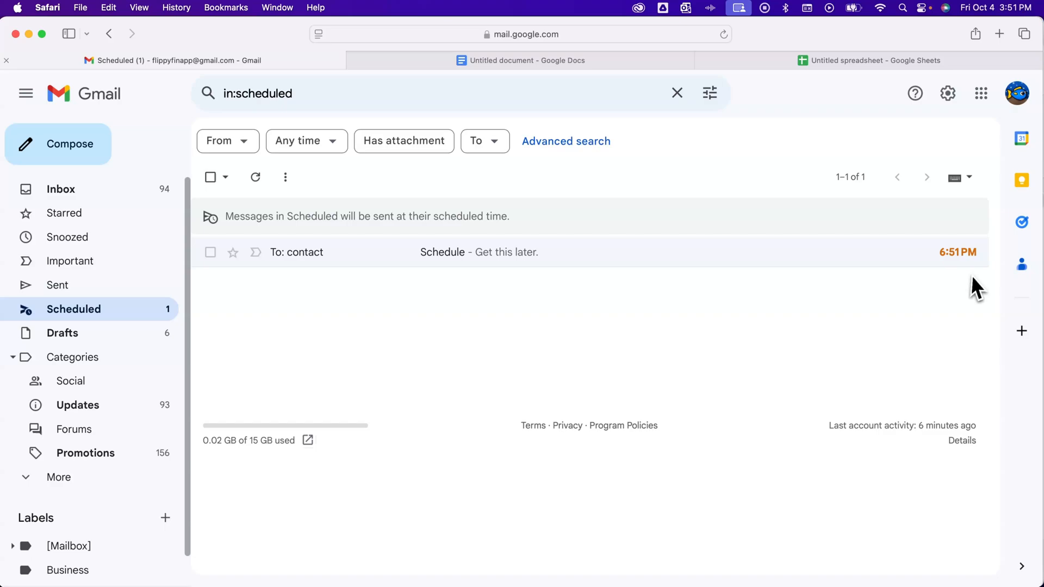
pyautogui.moveTo(661, 292)
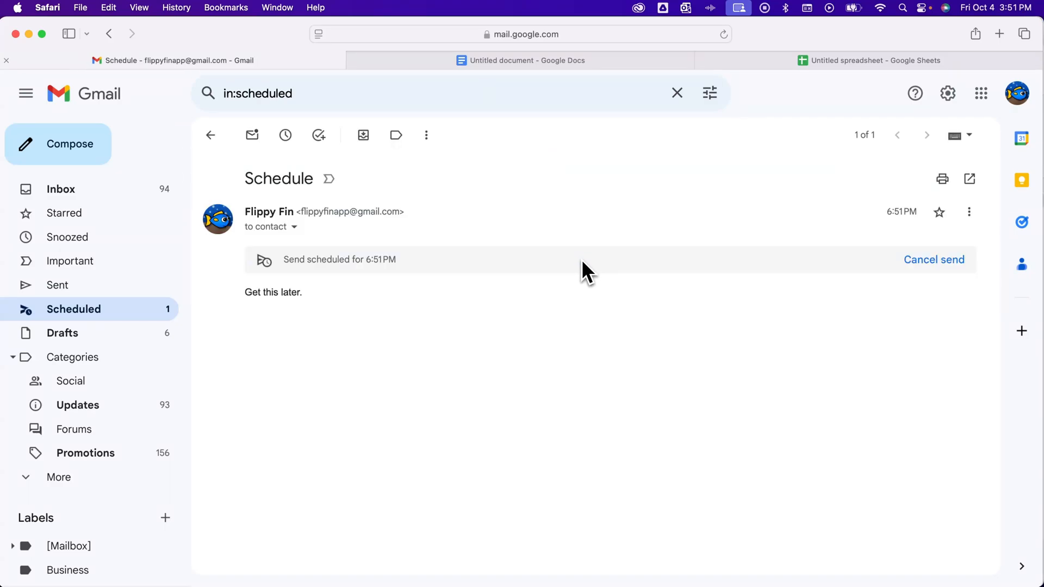
pyautogui.moveTo(934, 260)
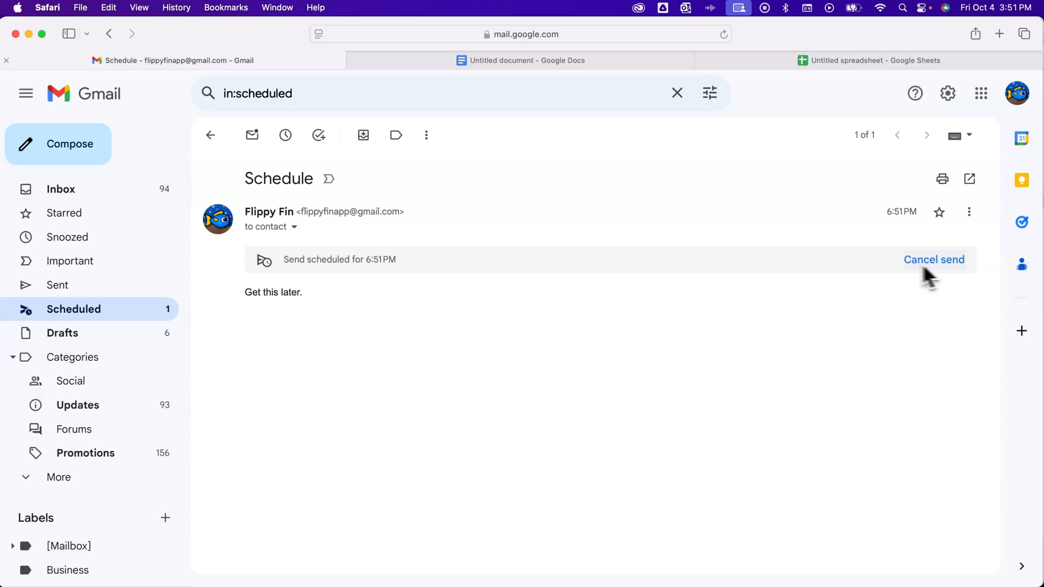
# Step: Cancel the 6:51 PM scheduled send of the Schedule email from the Scheduled folder
pyautogui.click(969, 212)
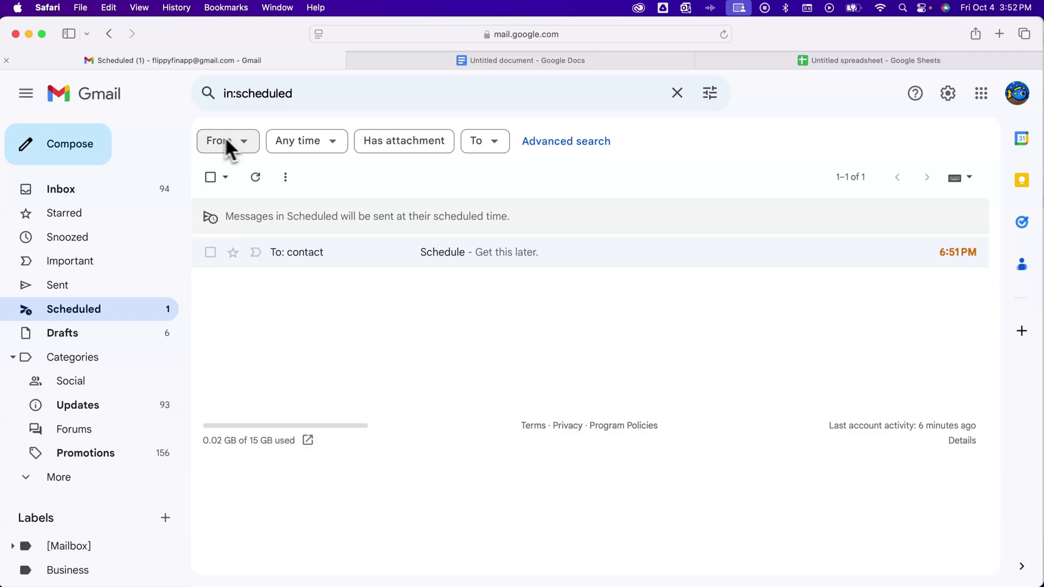
pyautogui.moveTo(559, 267)
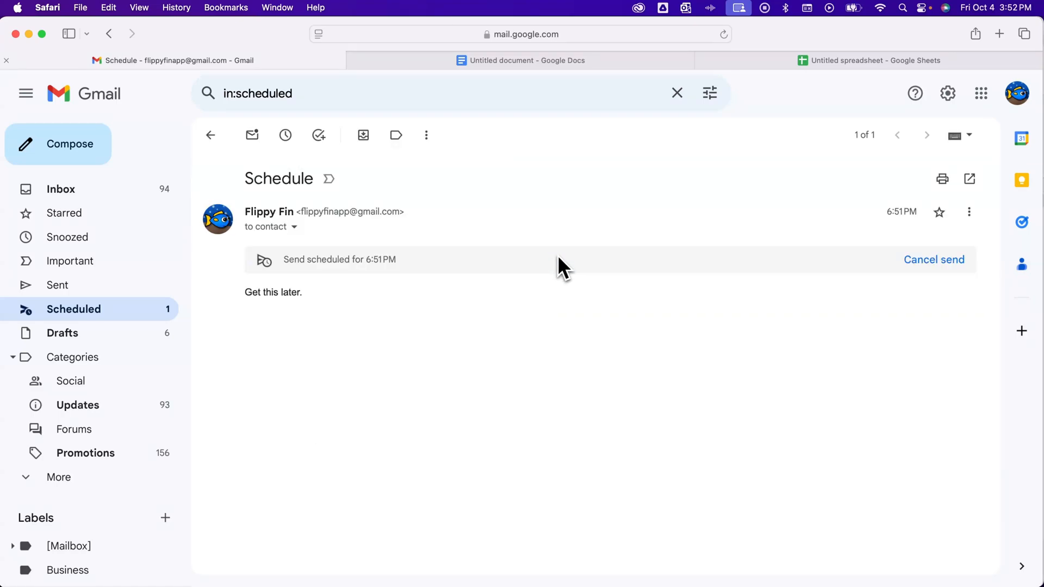
pyautogui.moveTo(579, 265)
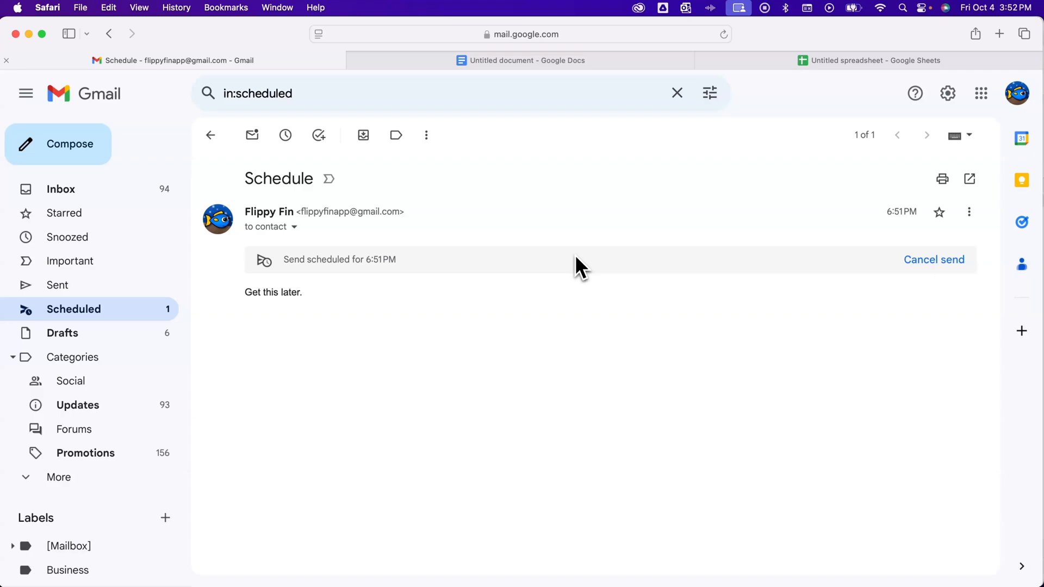
pyautogui.click(934, 259)
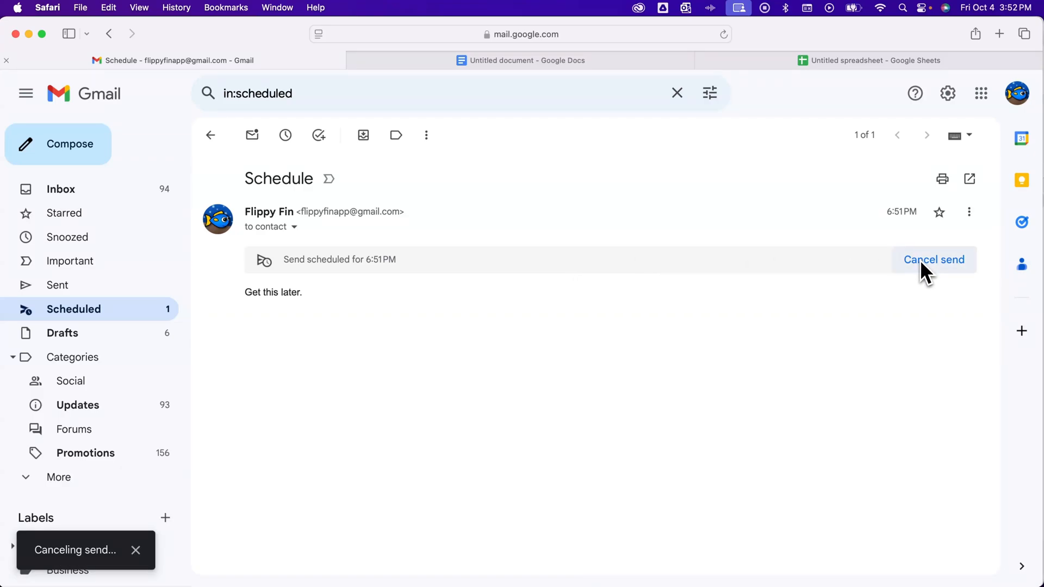
pyautogui.click(934, 260)
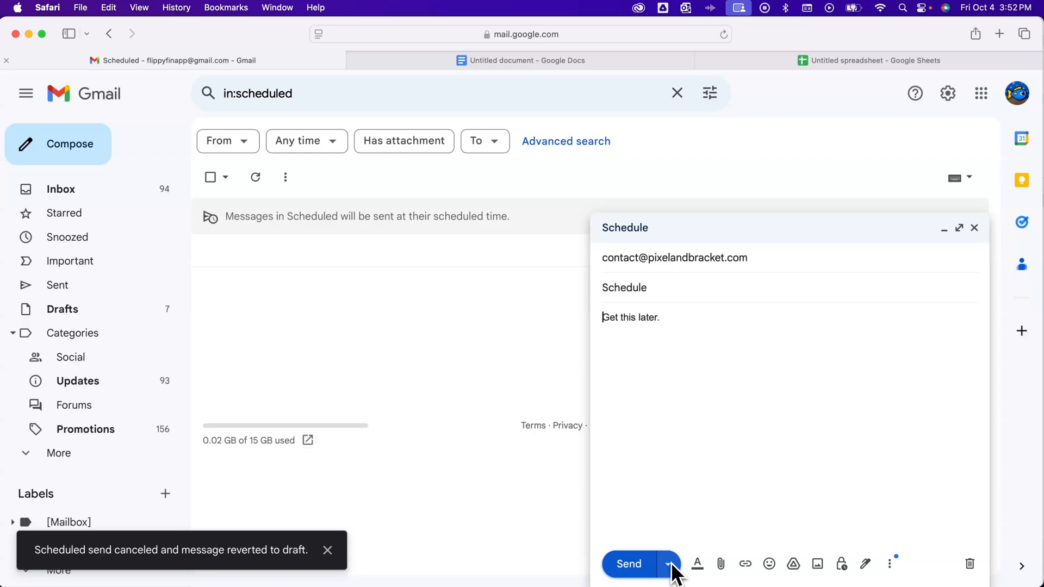
# Step: Schedule the email with a custom time of 6:52 PM today
pyautogui.click(668, 564)
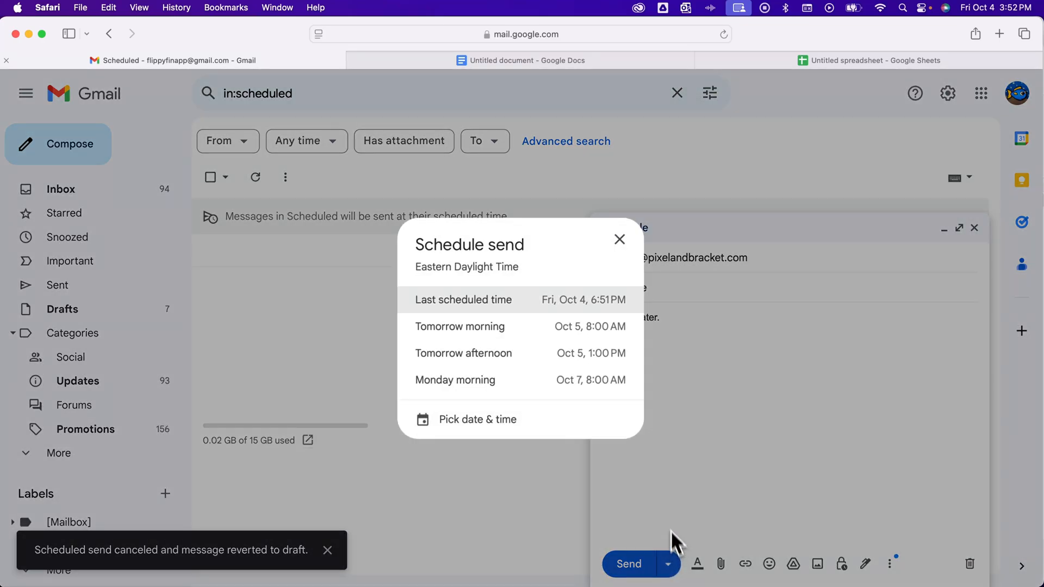
pyautogui.click(477, 419)
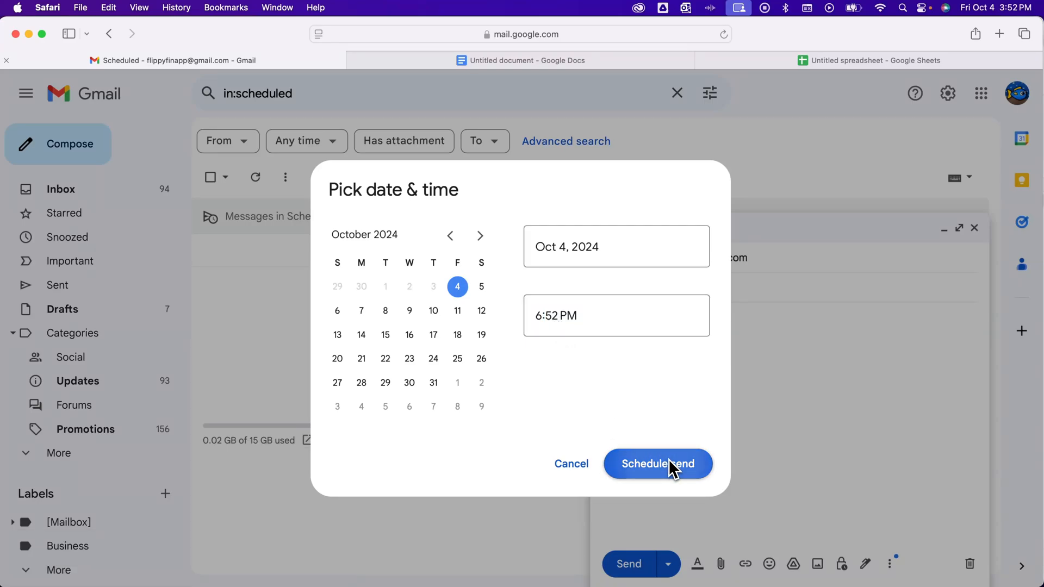
pyautogui.click(659, 464)
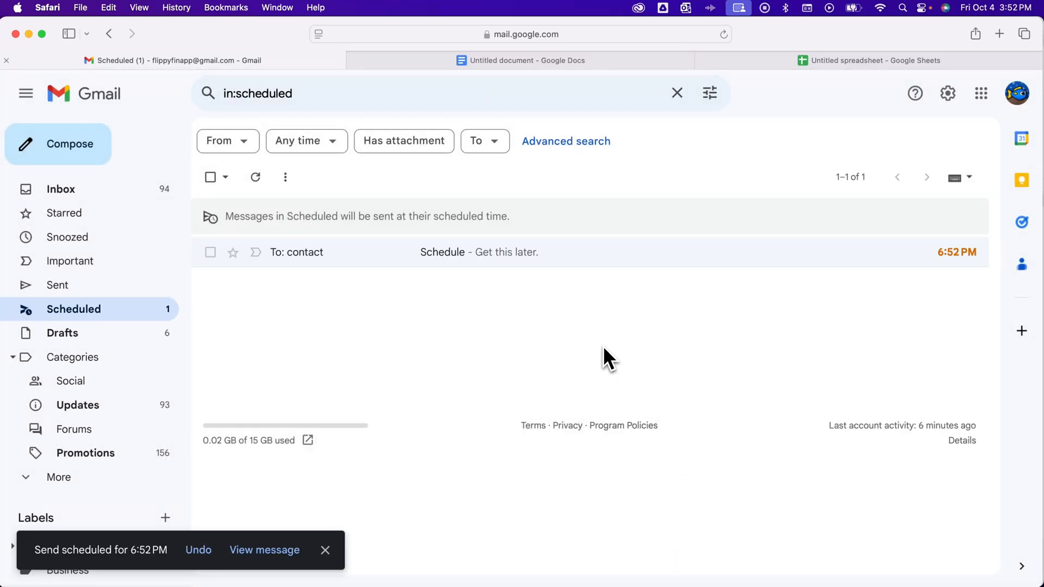
pyautogui.moveTo(152, 328)
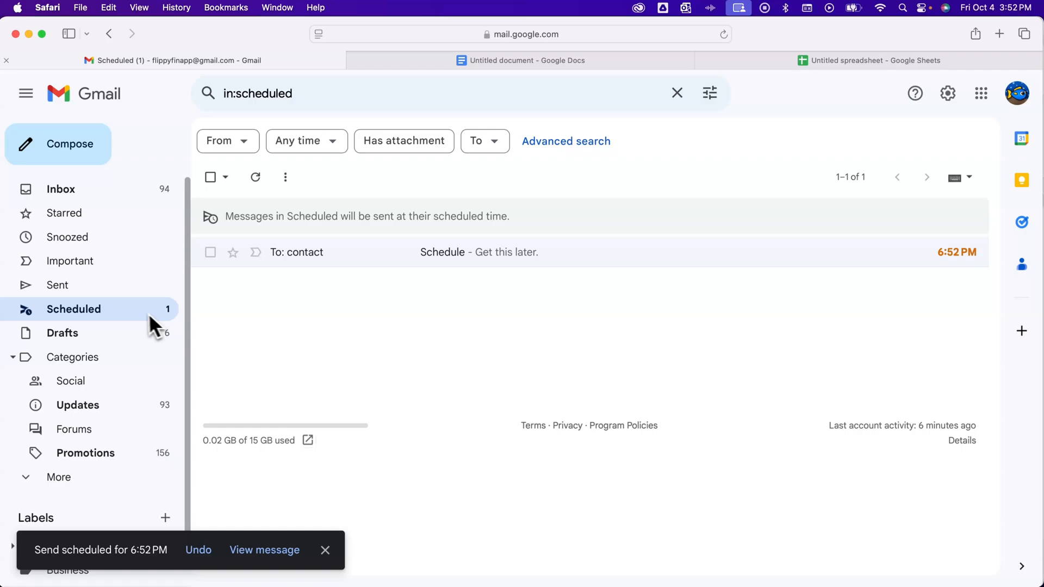